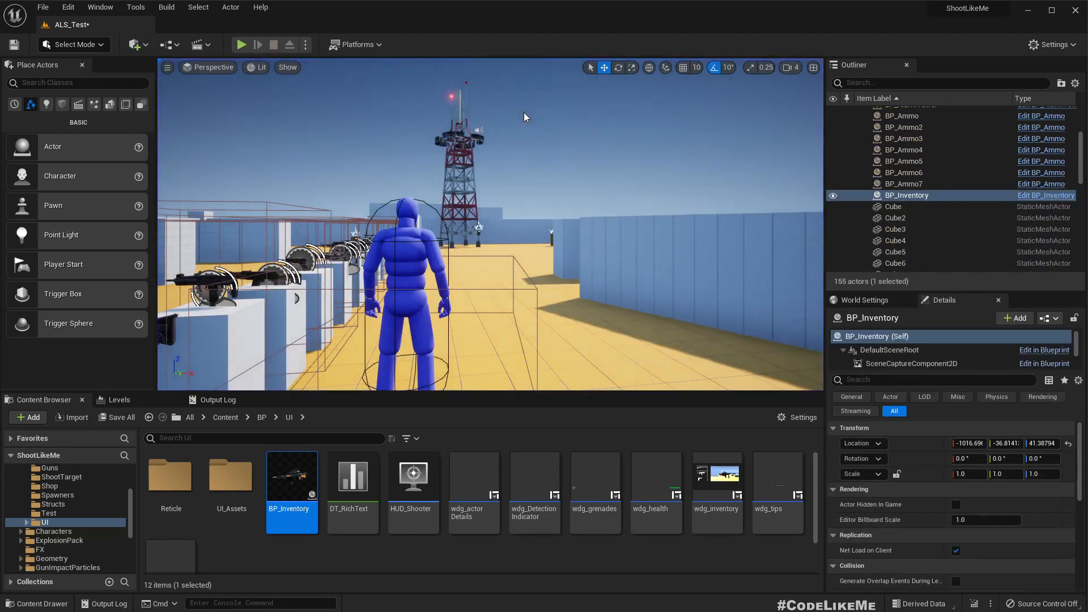
- Give the gun child actor components a shared Rotation Z of -118.8 and search Find Results for M180
left_click(240, 45)
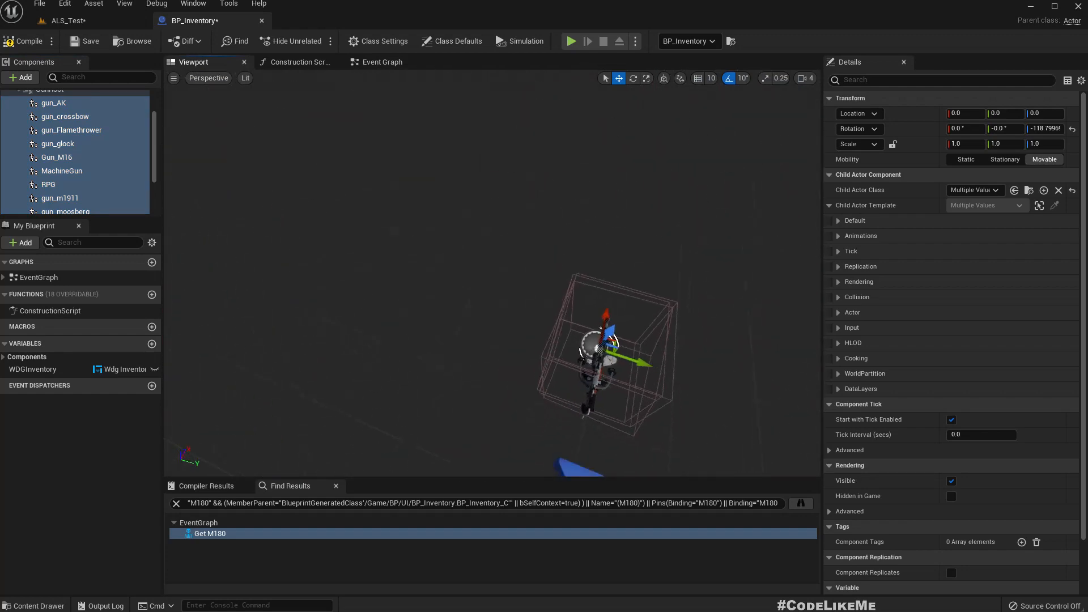
left_click(381, 62)
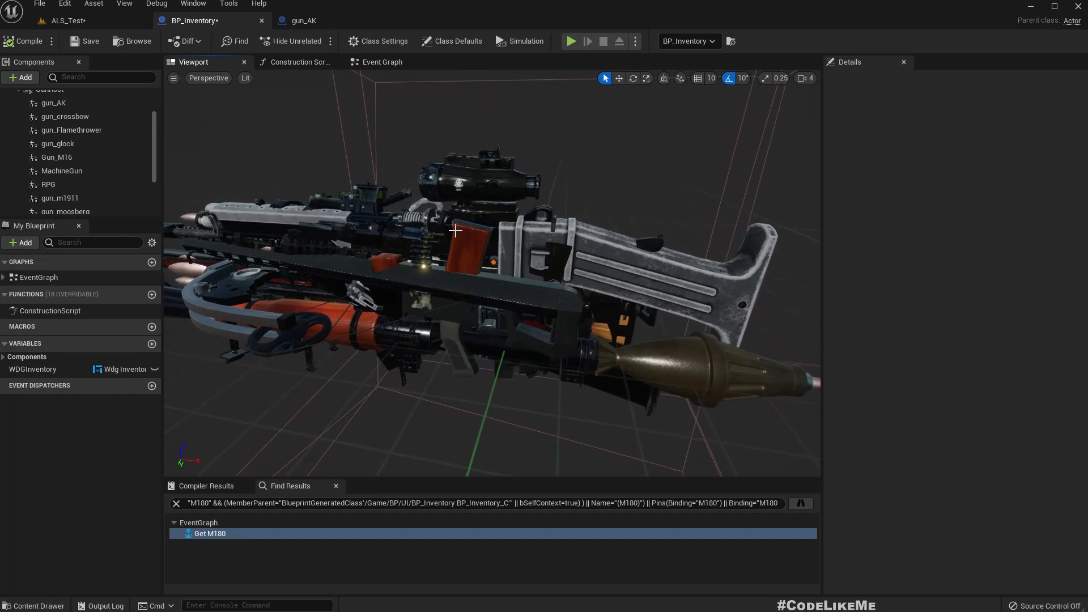
- Bring up the BP_Gun blueprint and BPI_Gun interface alongside BP_Inventory and gun_AK
left_click(303, 20)
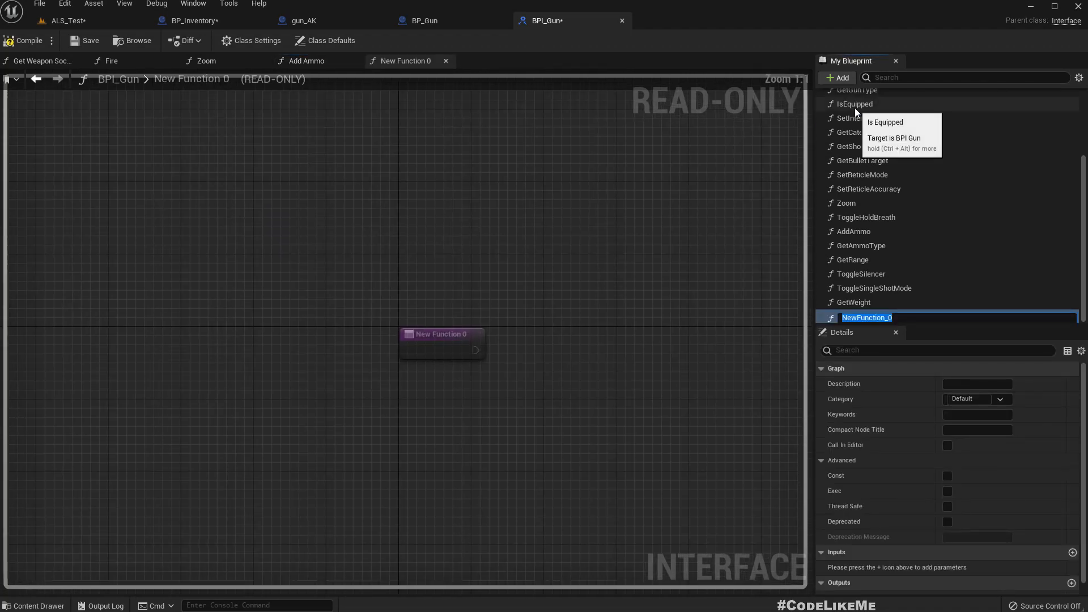
- Add a new interface function after GetWeight in BPI_Gun
left_click(421, 21)
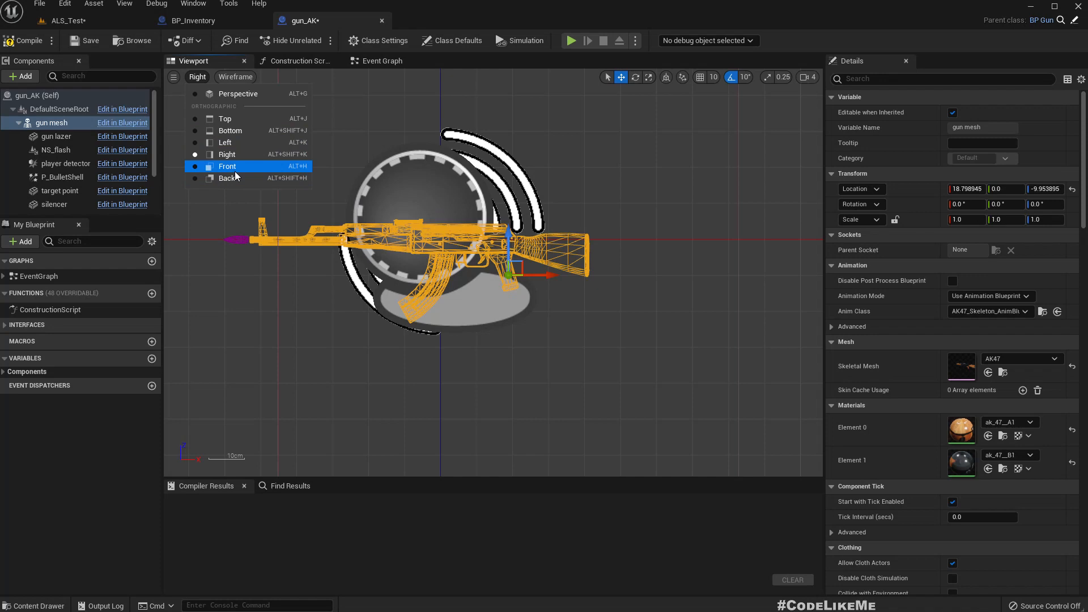
- Edit the gun_M82 gun mesh Location offset, reverting it to default along the way
left_click(457, 41)
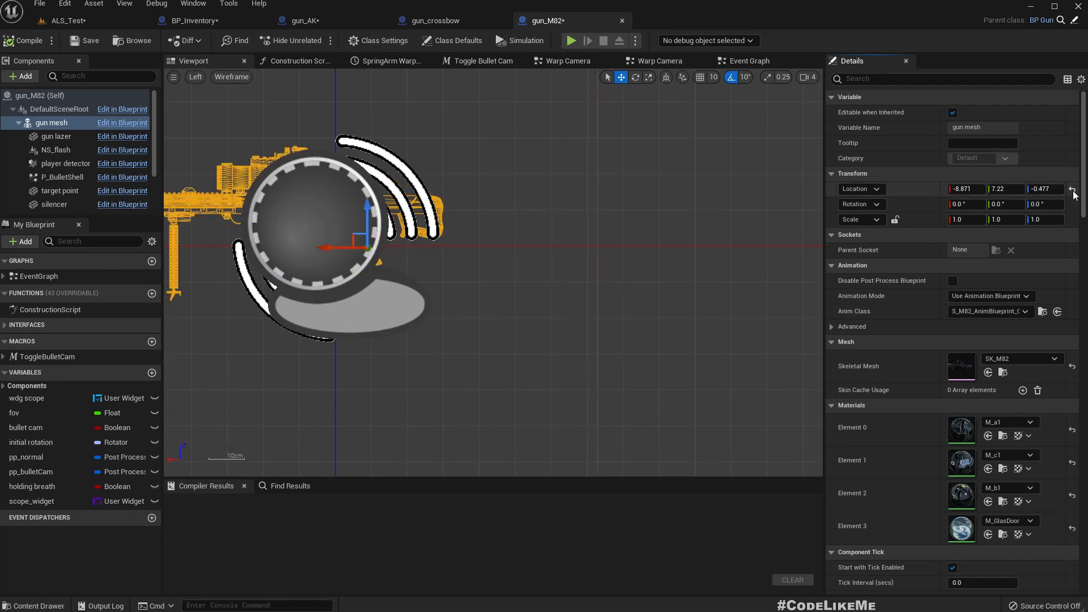
left_click(202, 20)
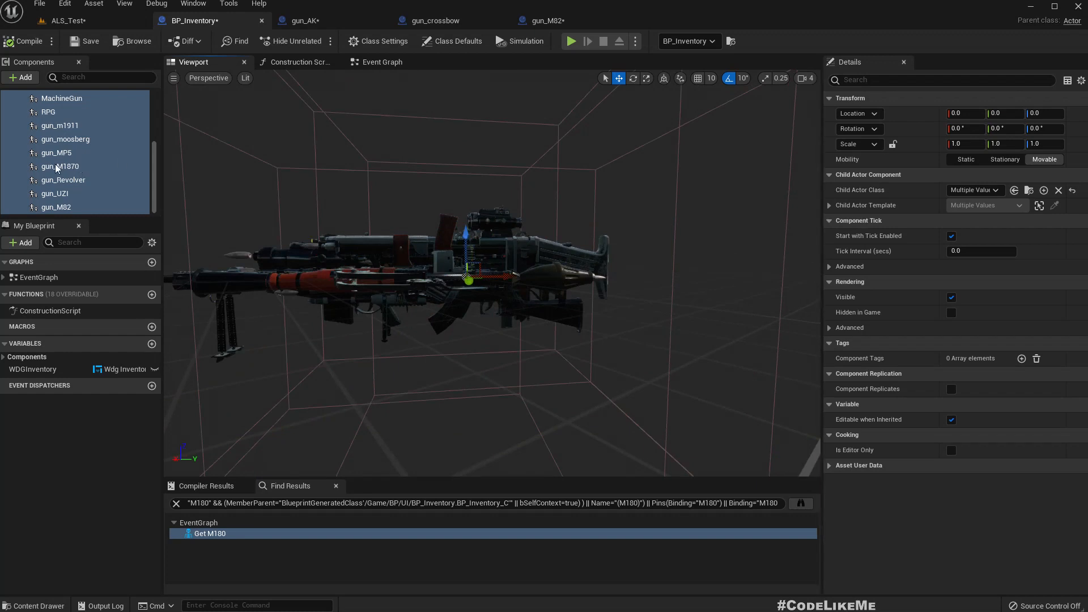
- Set the gun_M82 gun mesh Location to -28.02, 0, -12.44, compile, and return to BP_Inventory
left_click(543, 21)
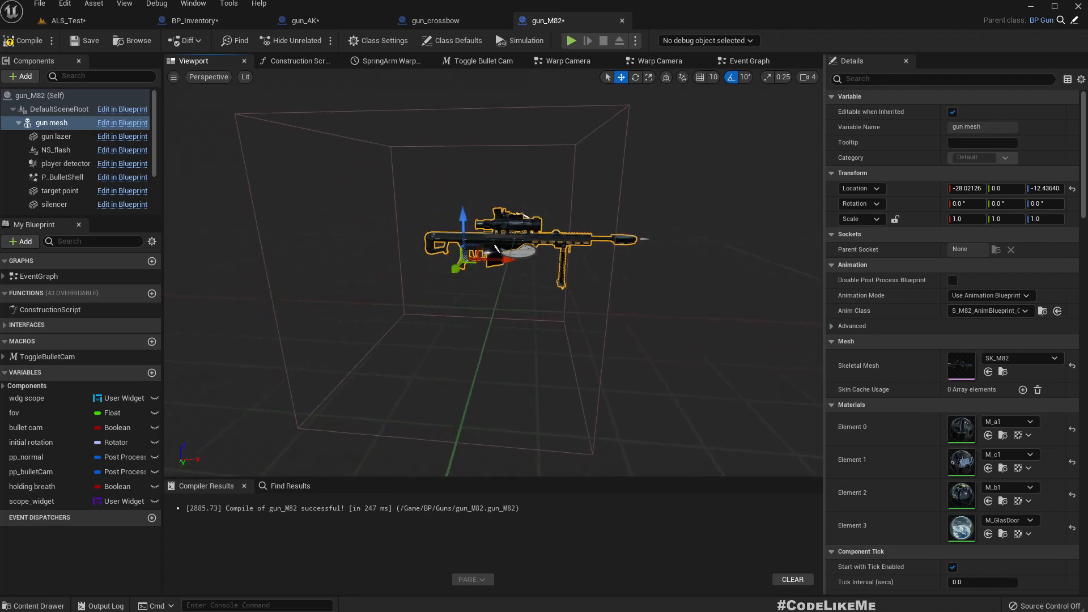
left_click(202, 20)
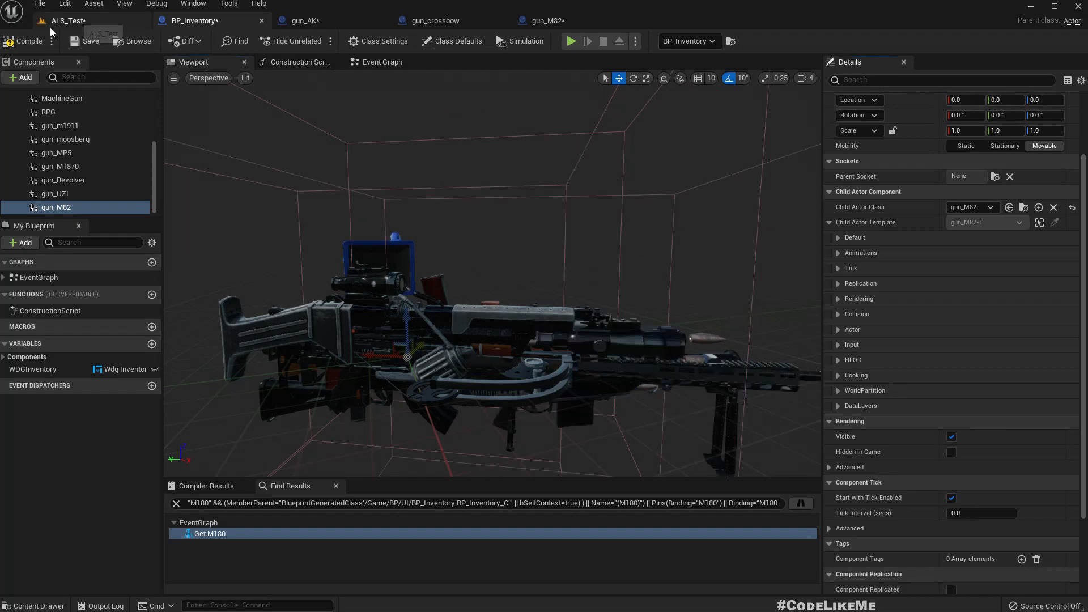
- Recheck the gun_M82 gun mesh transform and compile the blueprint again
left_click(541, 20)
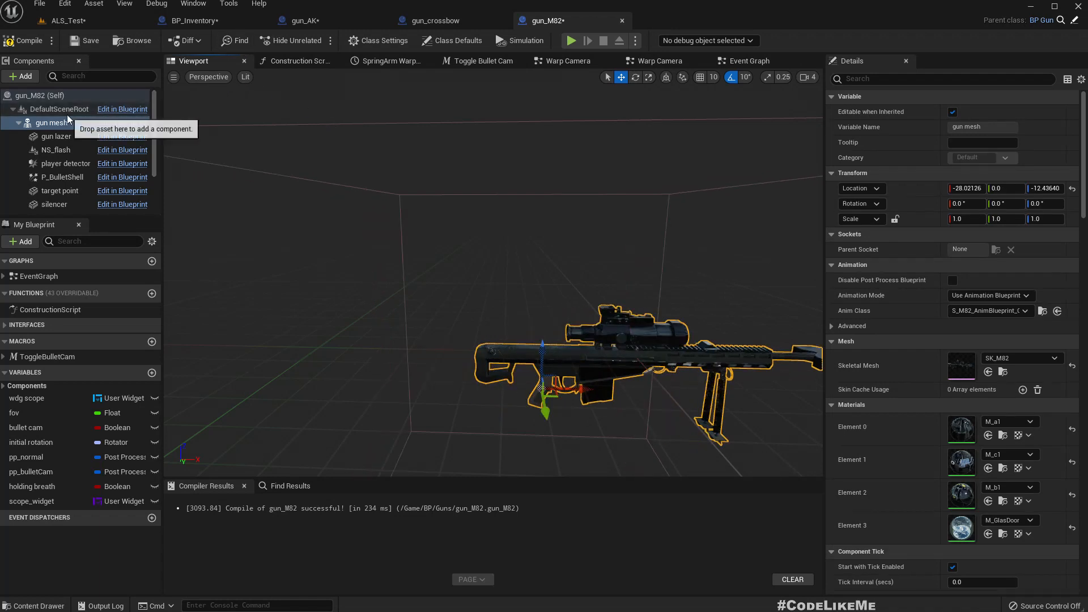
left_click(197, 21)
type("get child")
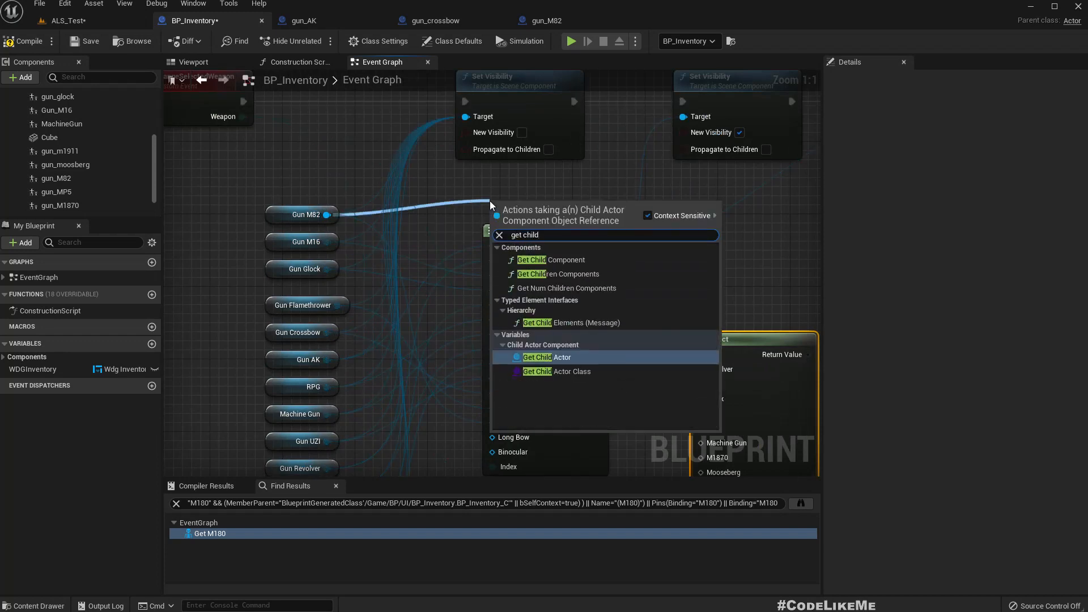
left_click(546, 357)
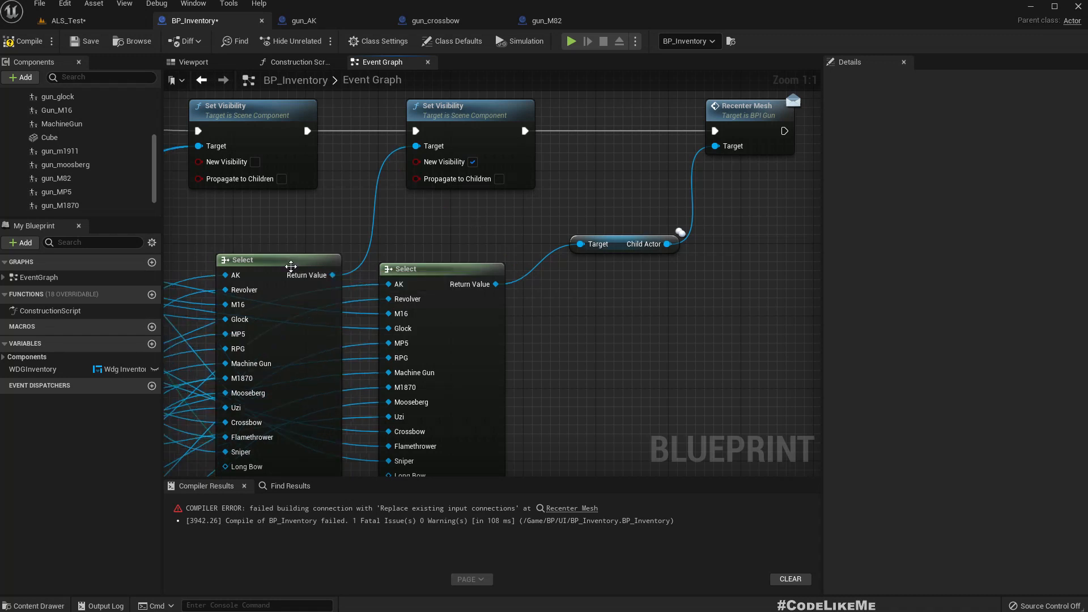
- Leave the failing Recenter Mesh compile and switch to the ALS_Test level tab
left_click(193, 21)
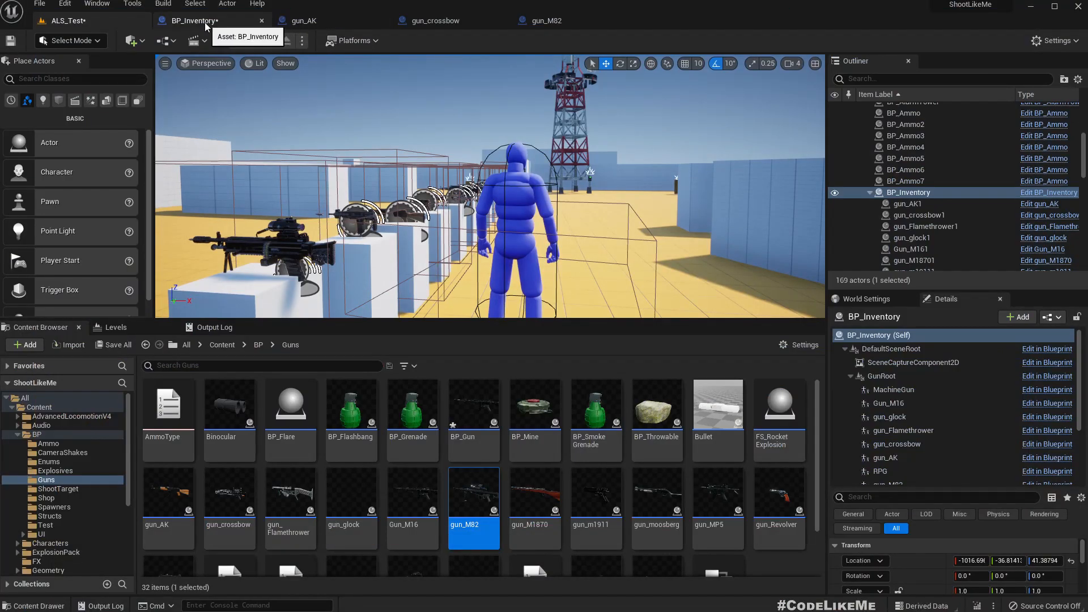
- Return from the level's BP_Inventory actor details to the BP_Inventory blueprint editor
left_click(194, 21)
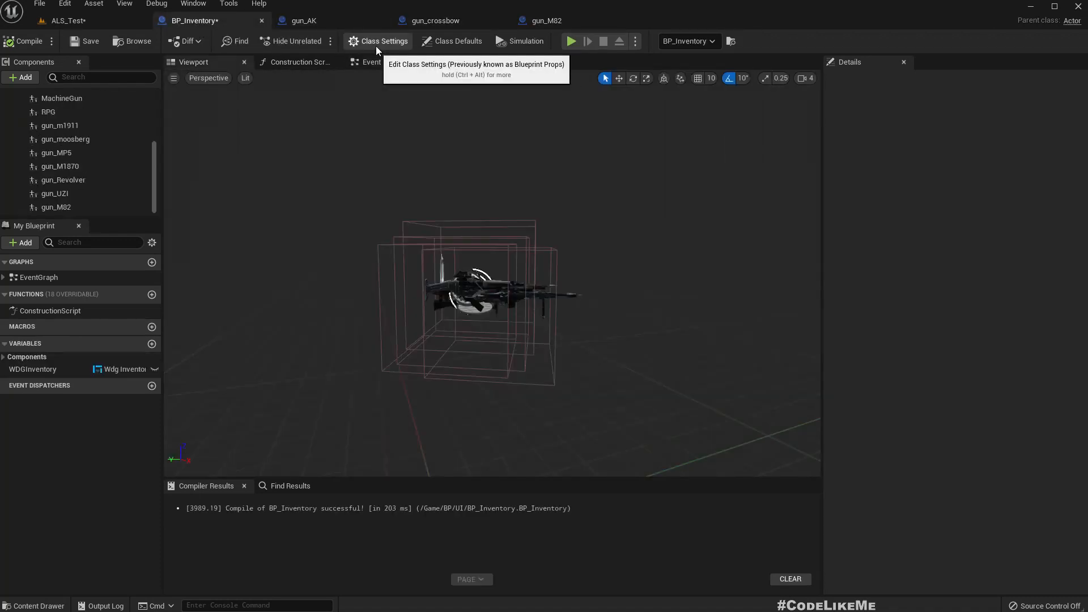
- After the successful compile, switch over to the wdg_inventory widget tab
left_click(673, 20)
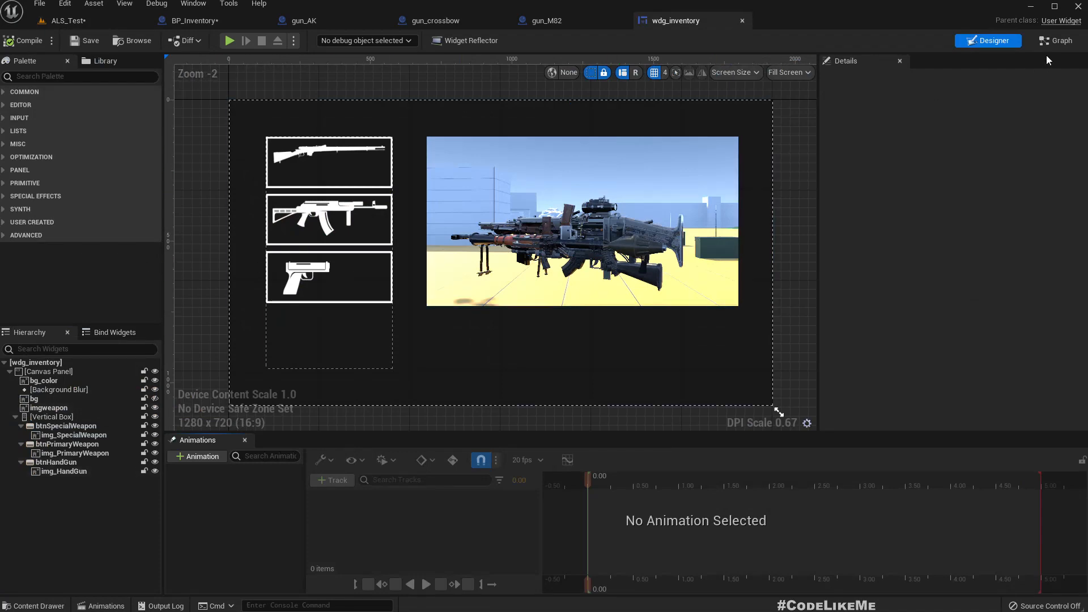
- Check the handgun button's Change Weapon node, then view gun_glock's Class Defaults showing Gun Type Glock
left_click(1061, 41)
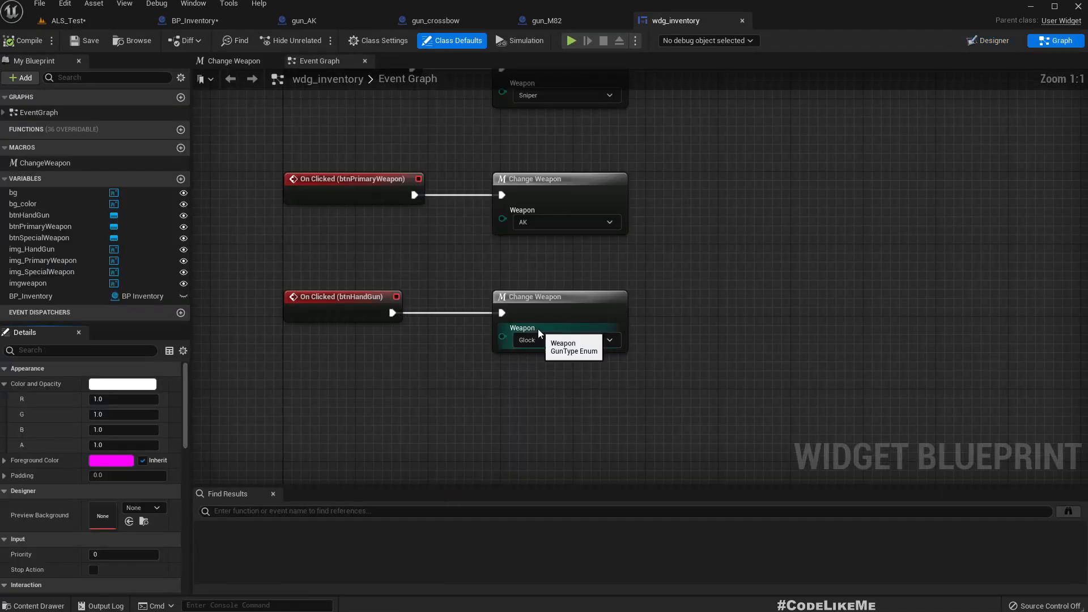
left_click(811, 21)
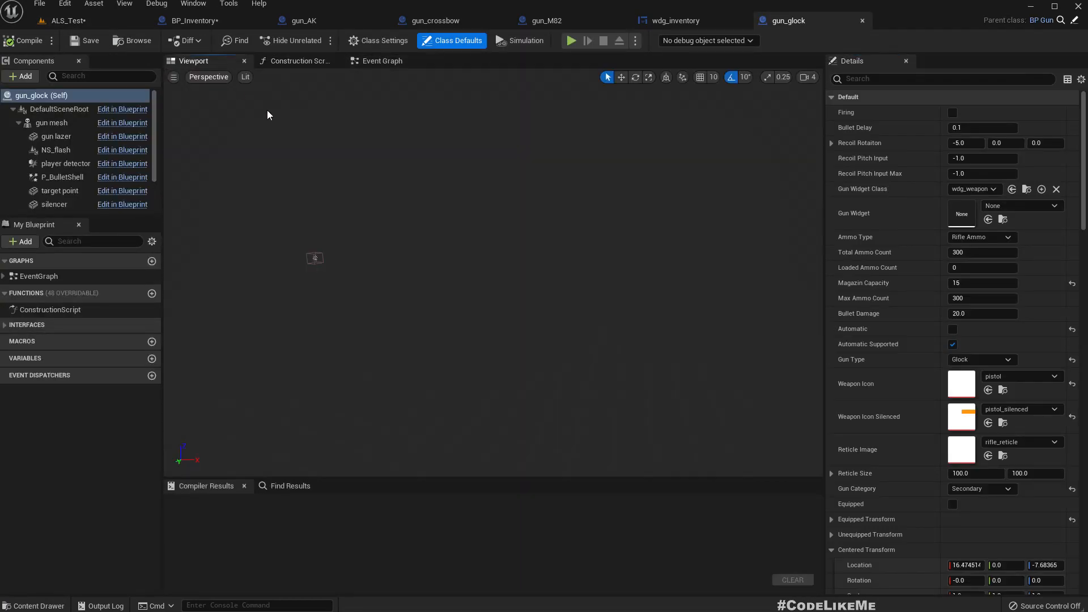
- Select the gun mesh component in gun_glock and start a play test of the inventory
left_click(51, 122)
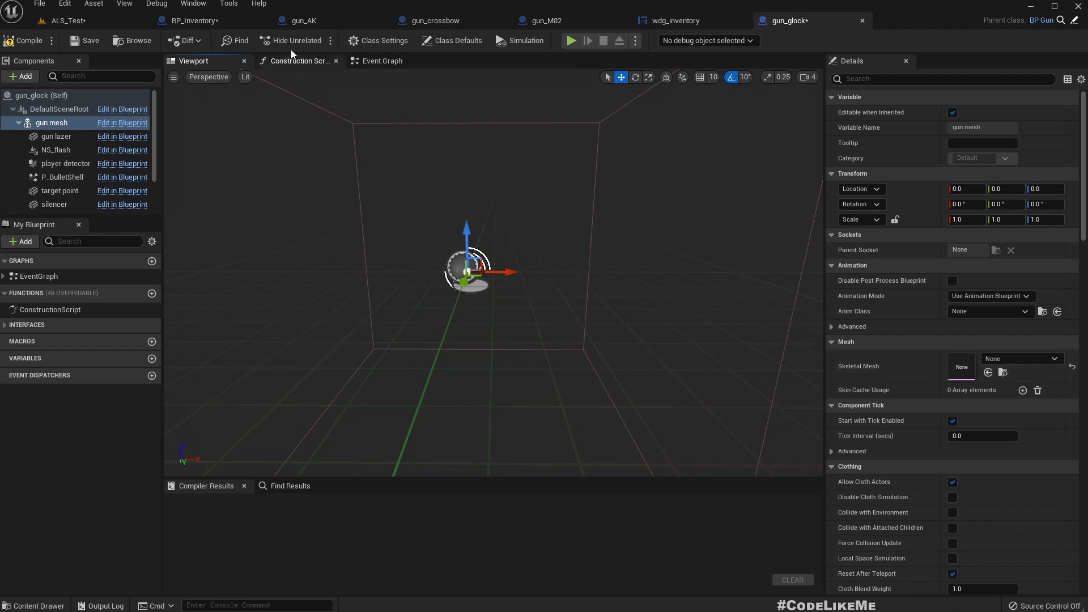
left_click(570, 41)
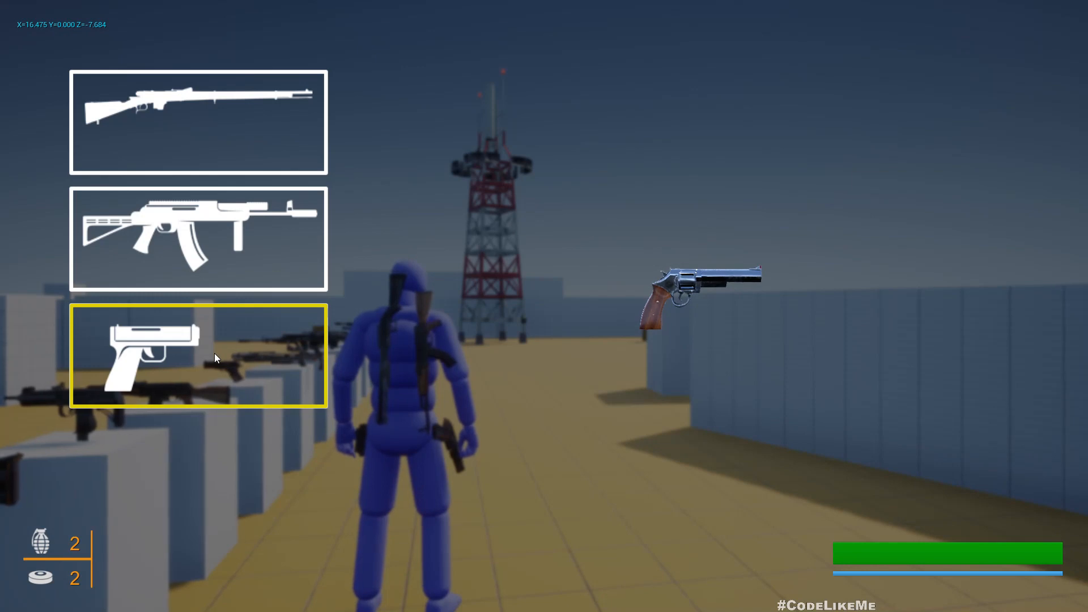